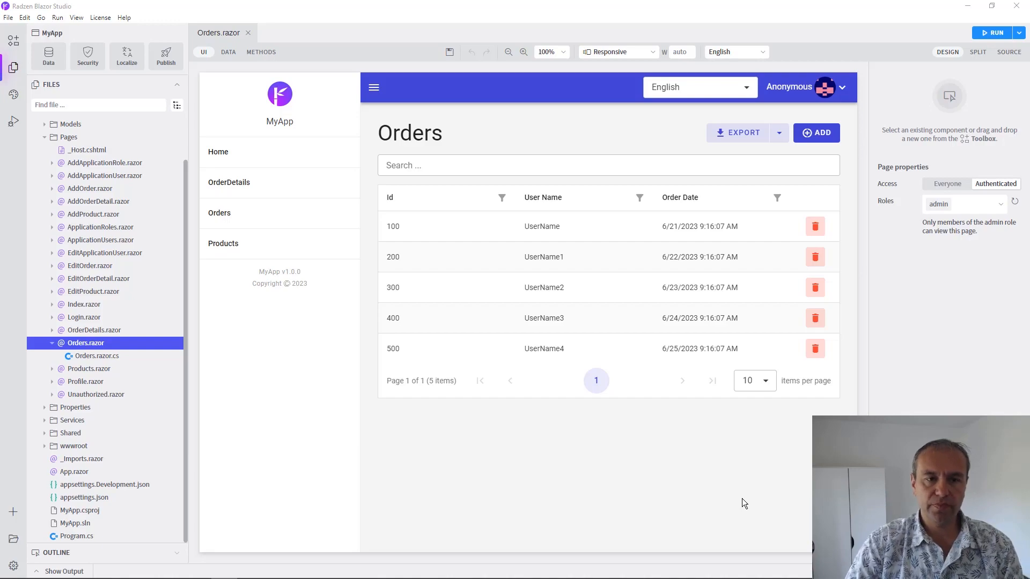
{"action": "mouse_move", "coordinate": [333, 300]}
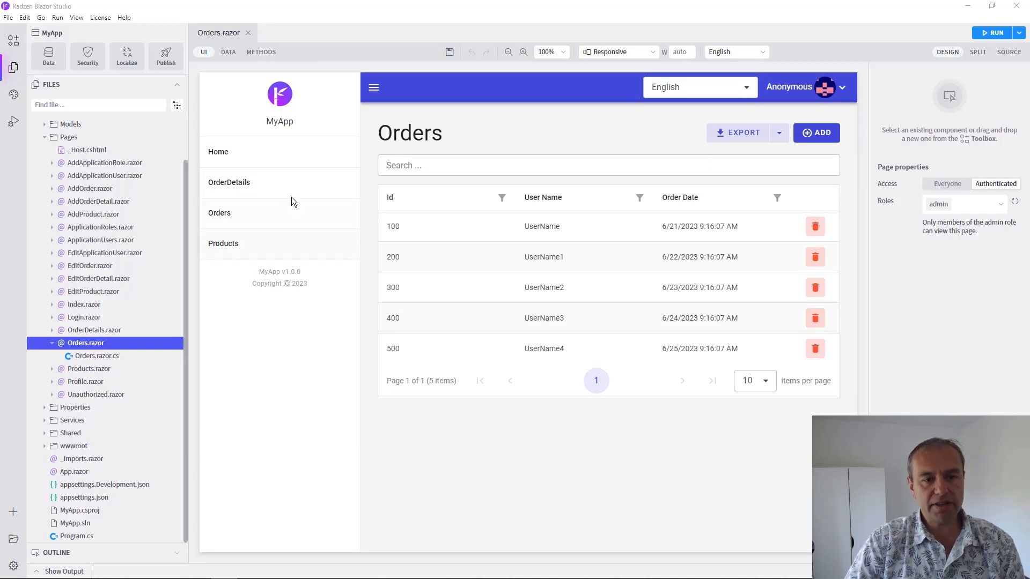
{"action": "mouse_move", "coordinate": [254, 251]}
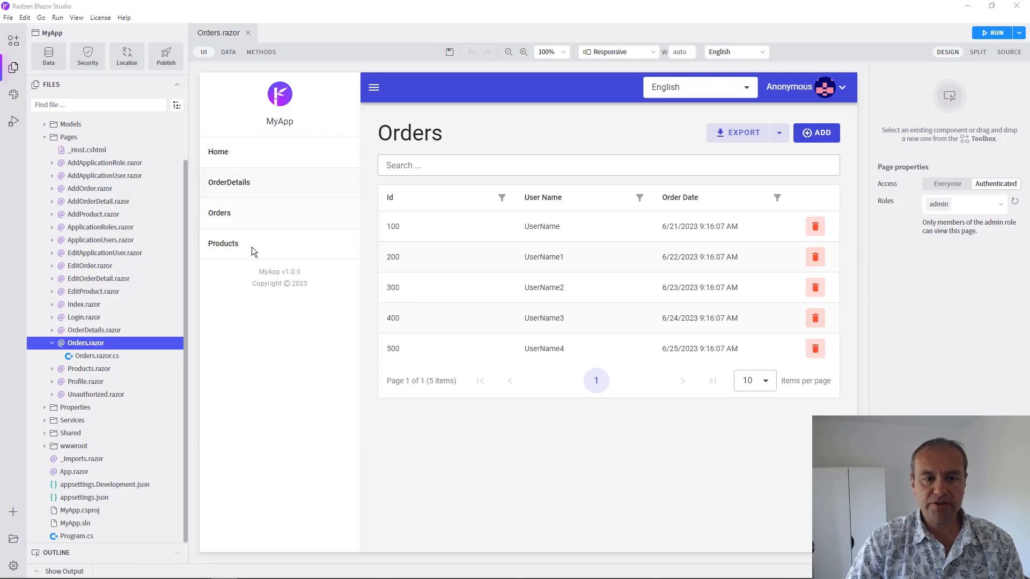
{"action": "mouse_move", "coordinate": [266, 189]}
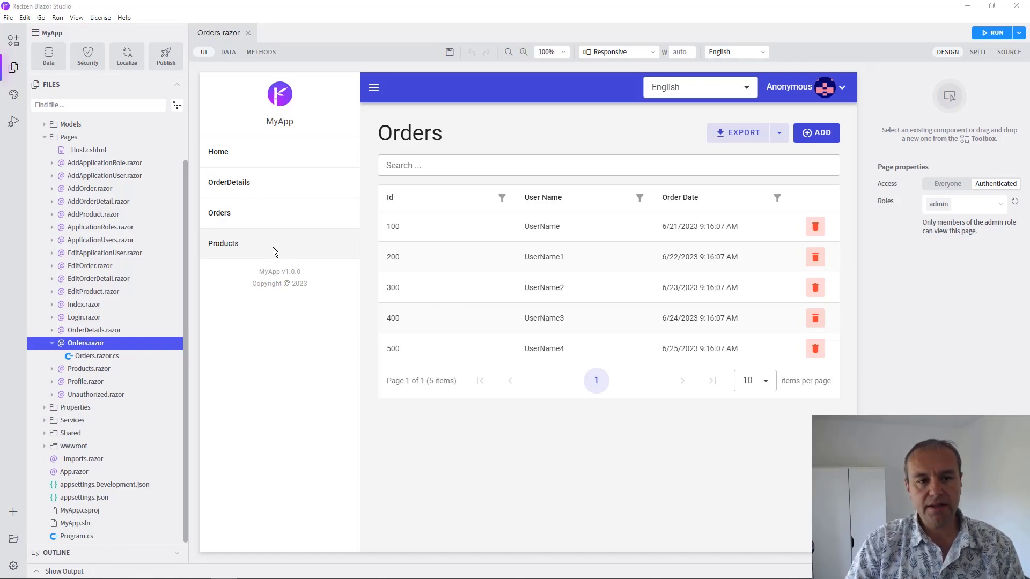
{"action": "mouse_move", "coordinate": [87, 56]}
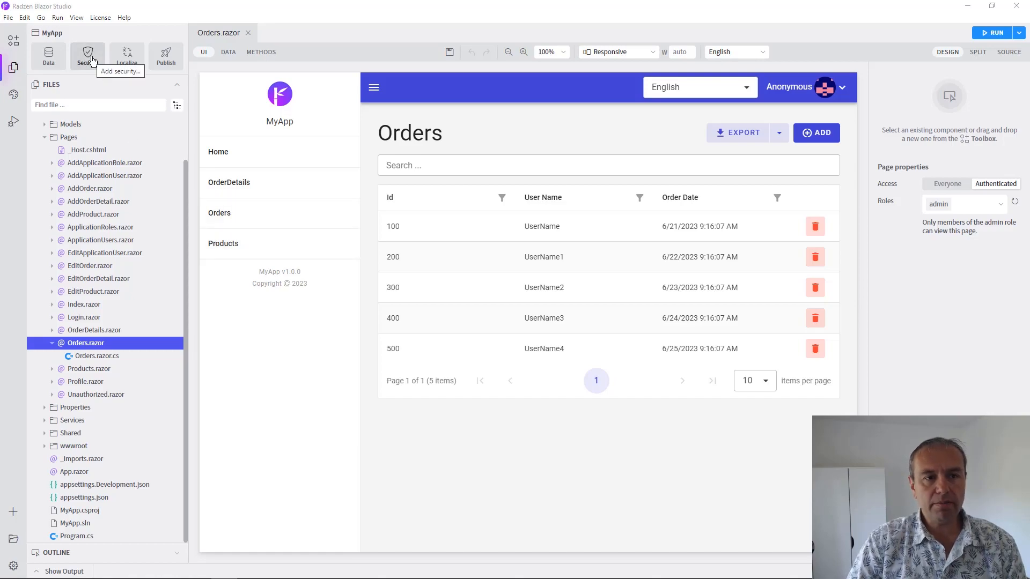
{"action": "mouse_move", "coordinate": [127, 56]}
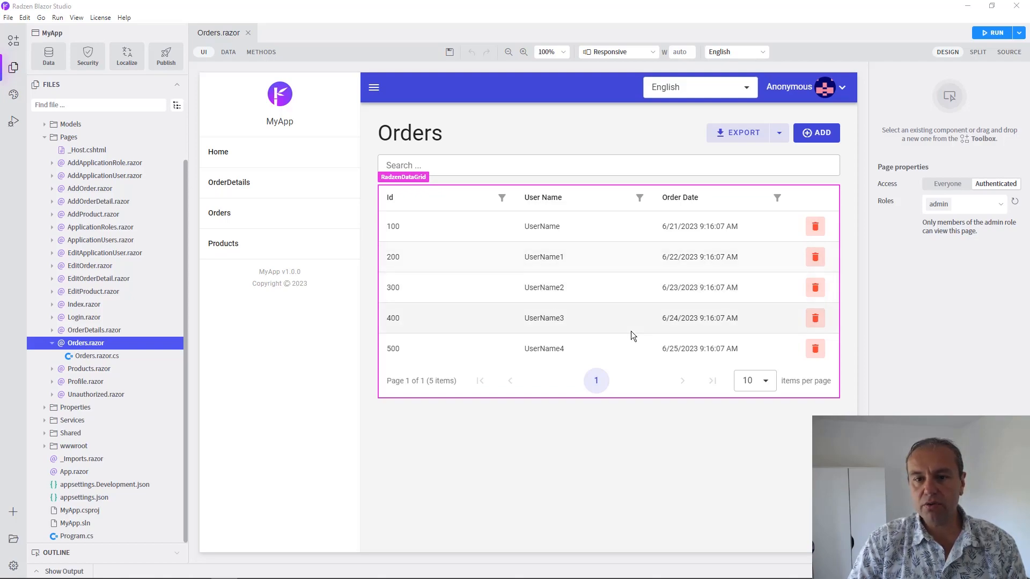
{"action": "mouse_move", "coordinate": [458, 310]}
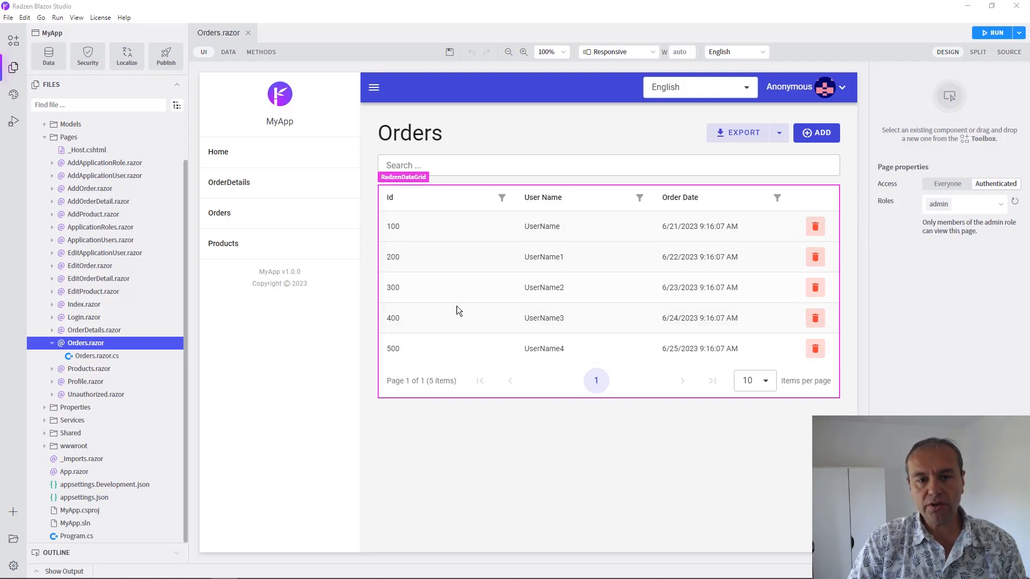
{"action": "mouse_move", "coordinate": [497, 309]}
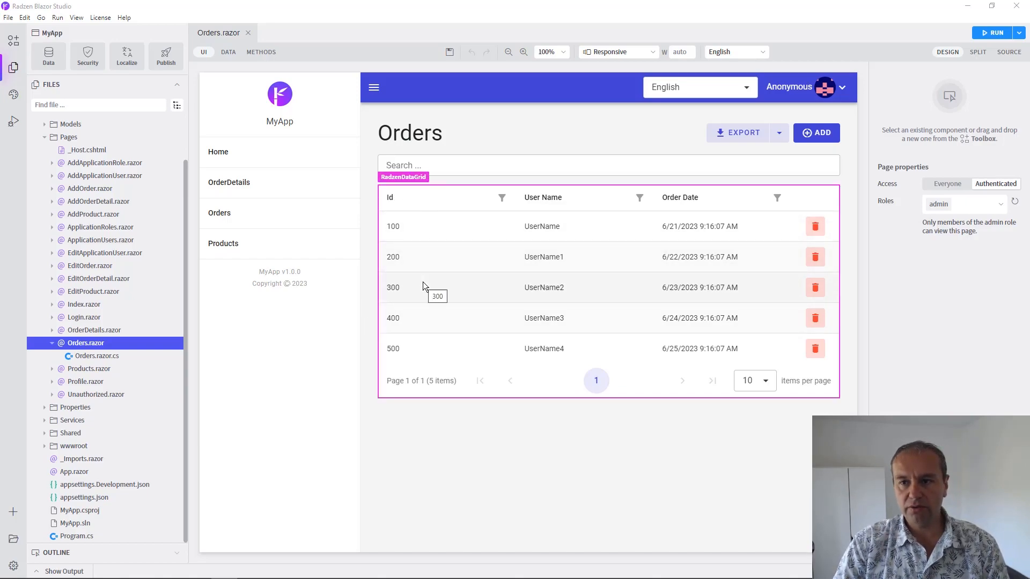
{"action": "mouse_move", "coordinate": [192, 359]}
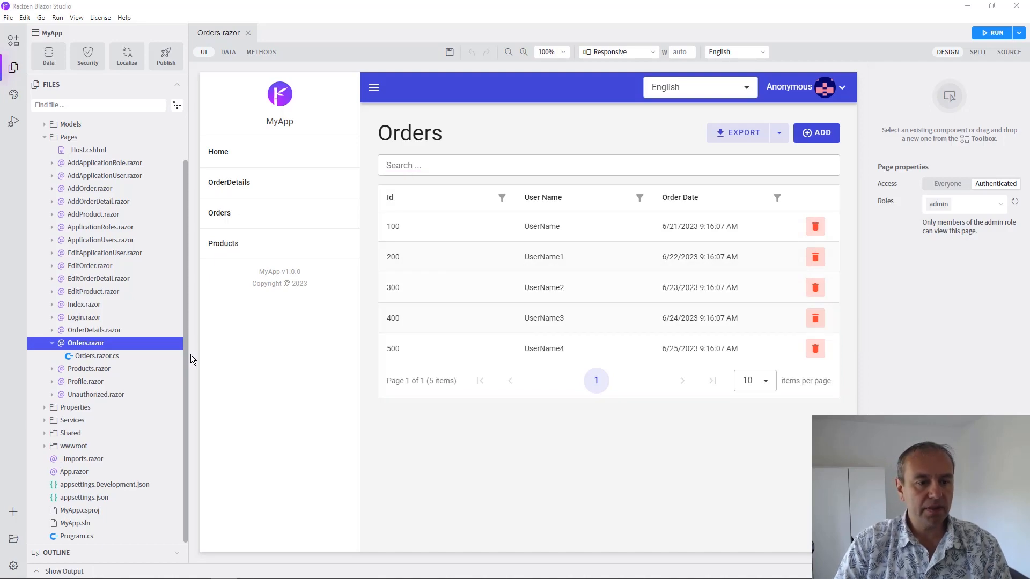
- Bring up Orders.razor.cs, the Orders page's code-behind, from the Files tree
{"action": "left_click", "coordinate": [98, 355]}
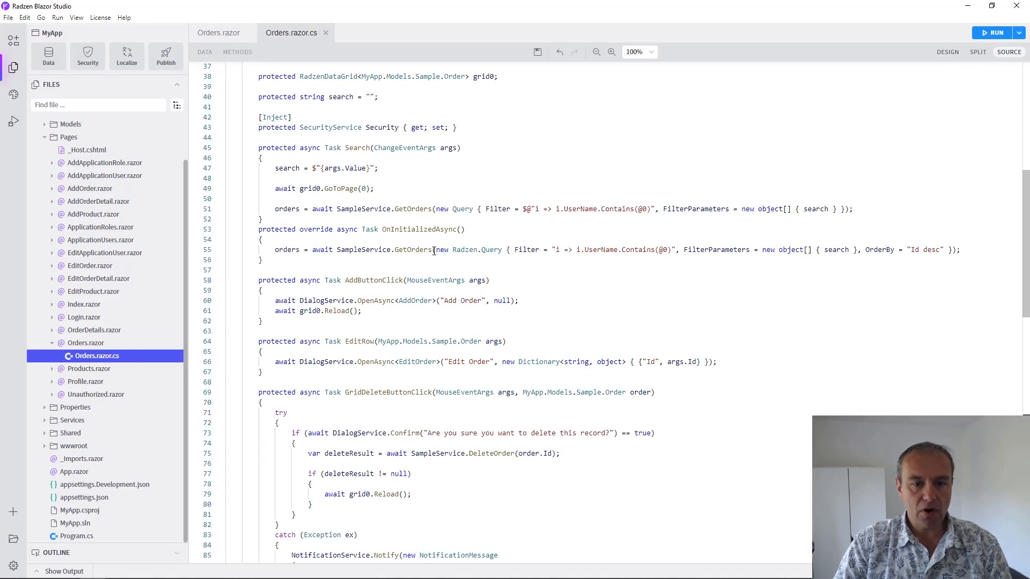
{"action": "mouse_move", "coordinate": [411, 250]}
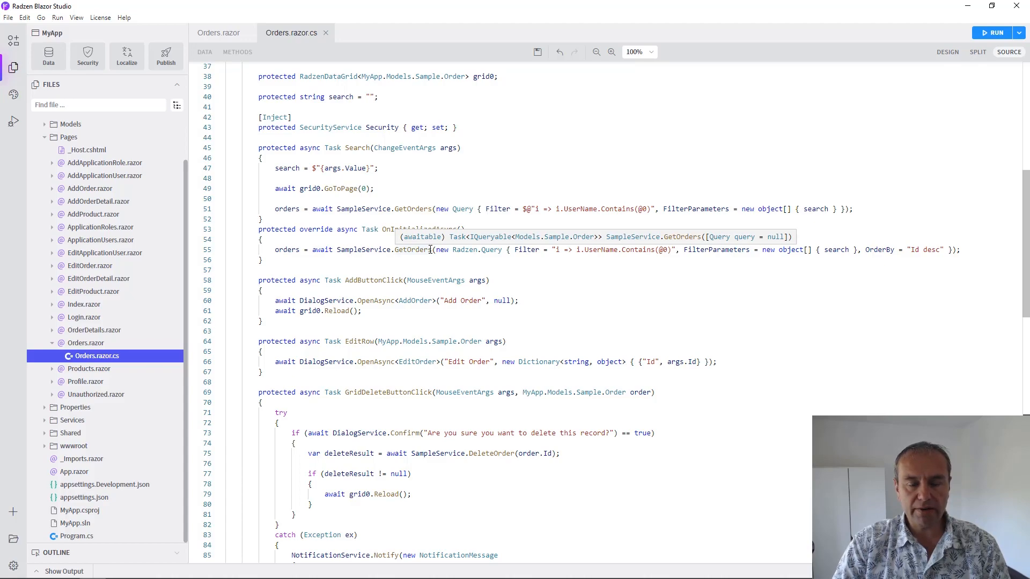
{"action": "mouse_move", "coordinate": [194, 240]}
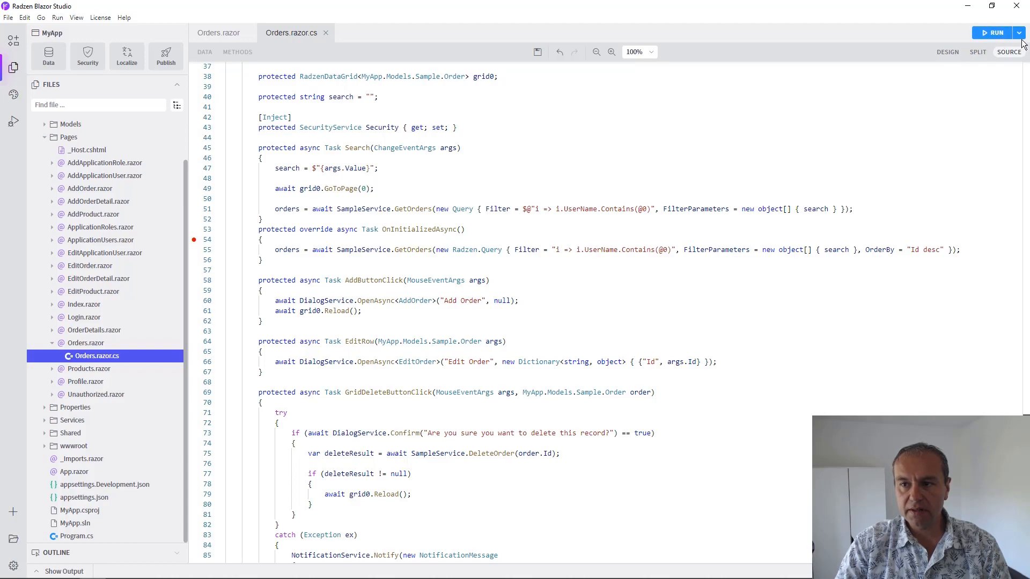
- Start the app with debugging from the Run dropdown and scroll the debug panel
{"action": "left_click", "coordinate": [1019, 34]}
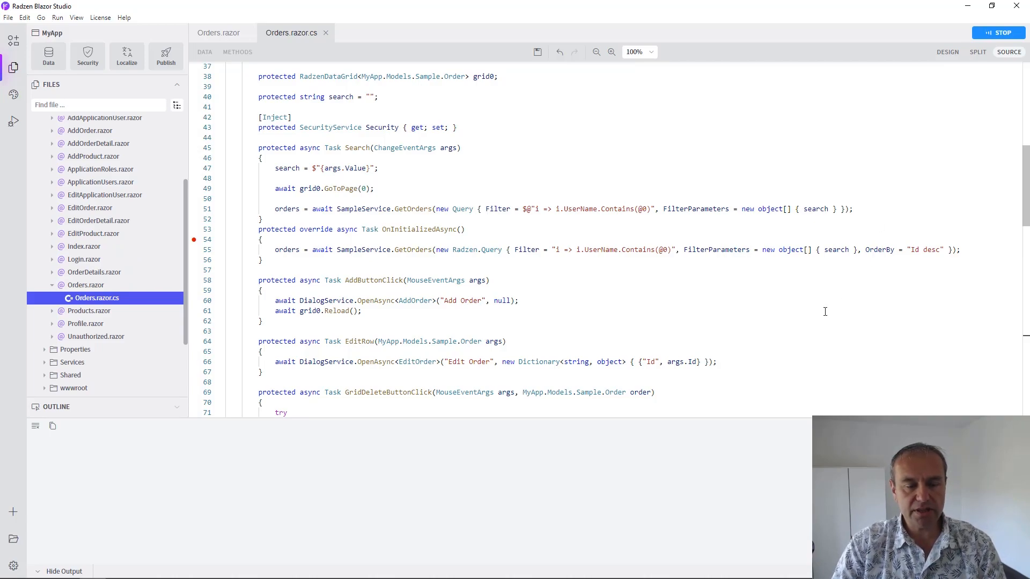
{"action": "scroll", "scroll_direction": "down", "scroll_amount": 3}
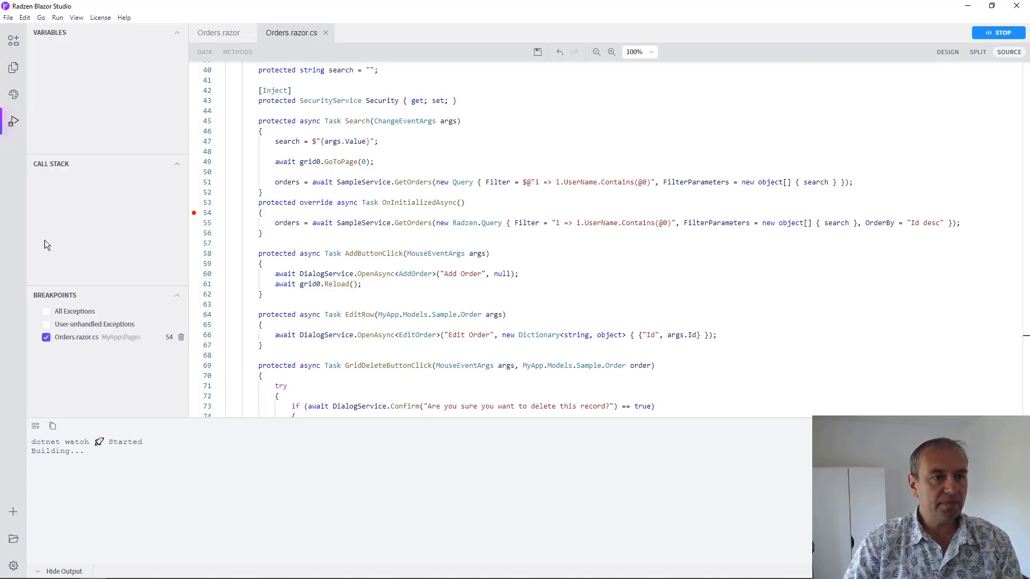
{"action": "mouse_move", "coordinate": [107, 232]}
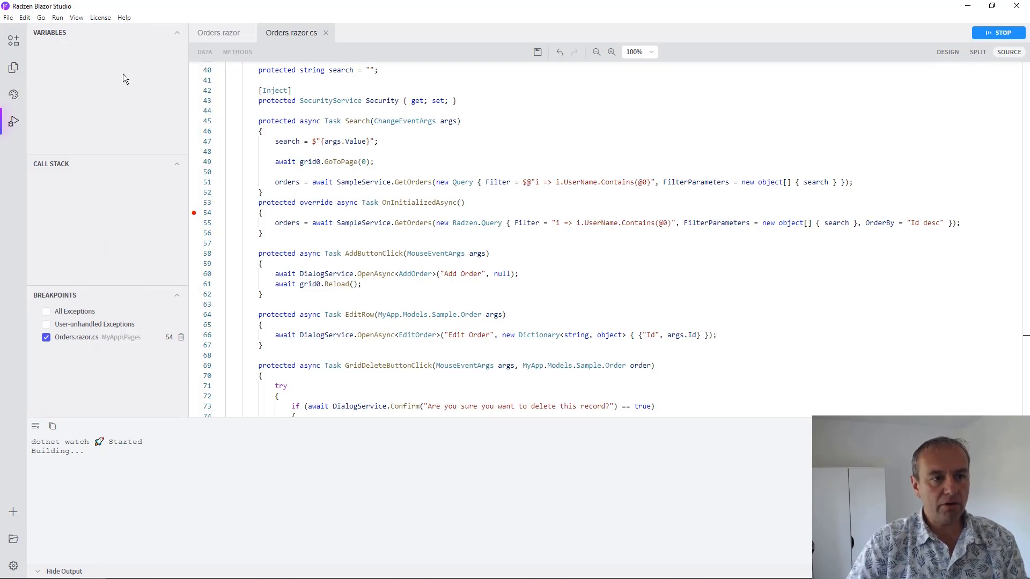
{"action": "mouse_move", "coordinate": [84, 332]}
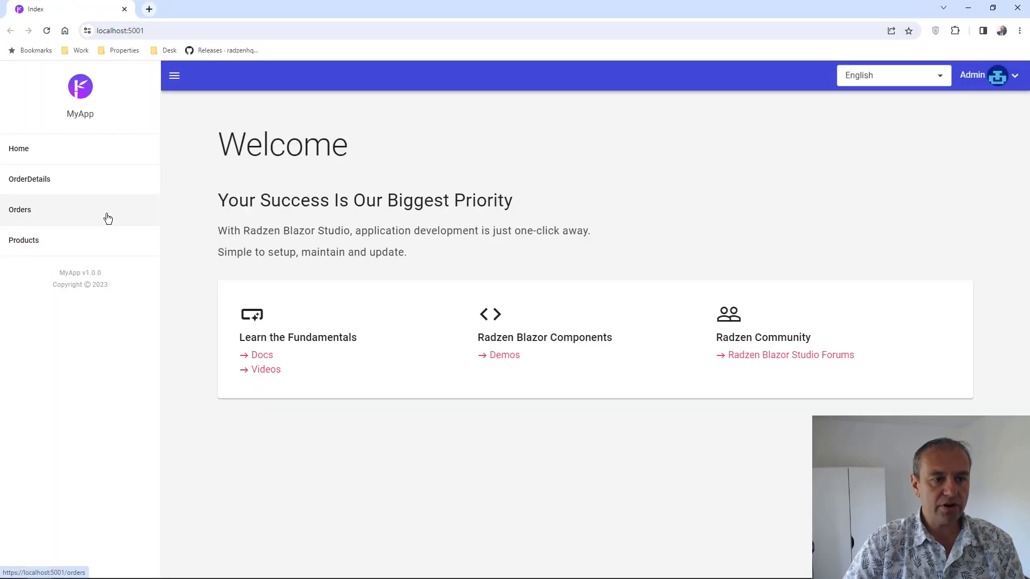
- Navigate the running MyApp to its Orders page from the left menu
{"action": "left_click", "coordinate": [20, 210]}
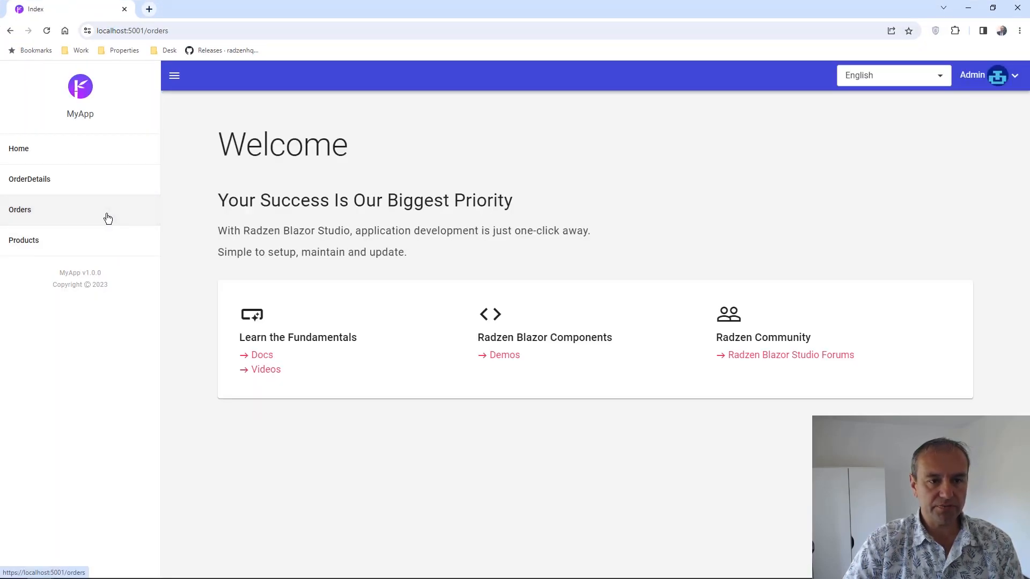
{"action": "mouse_move", "coordinate": [336, 508]}
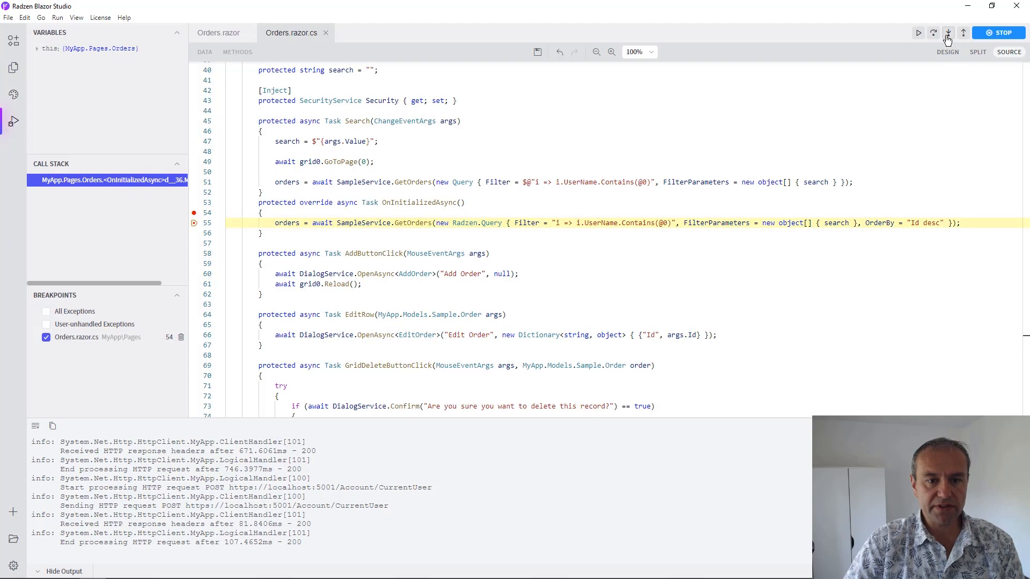
- Step into the GetOrders call from the pause at line 55 of OnInitializedAsync
{"action": "left_click", "coordinate": [948, 33]}
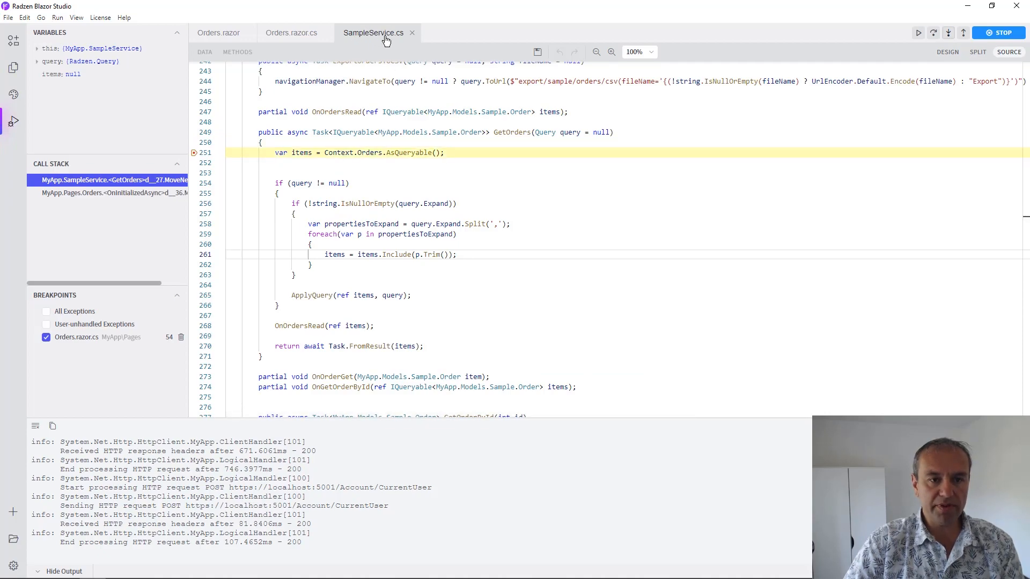
{"action": "mouse_move", "coordinate": [373, 34]}
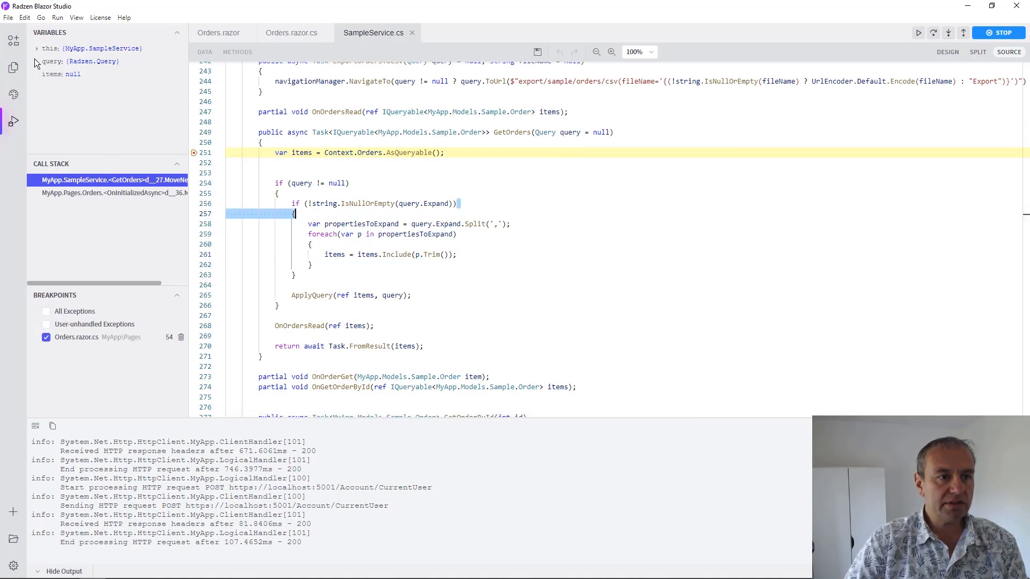
- Set a breakpoint on line 254 of SampleService.cs inside GetOrders
{"action": "left_click", "coordinate": [38, 60]}
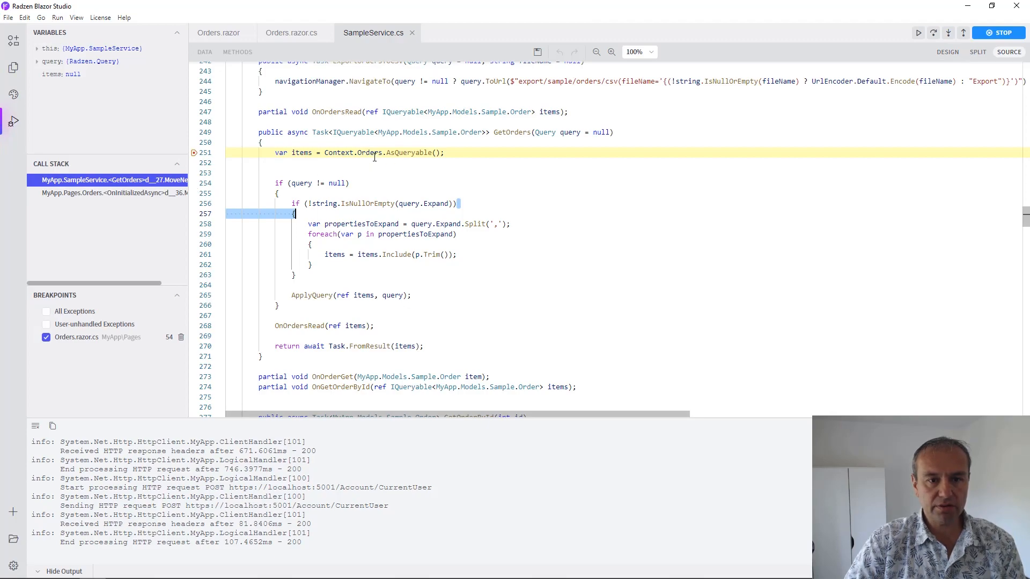
{"action": "mouse_move", "coordinate": [408, 152]}
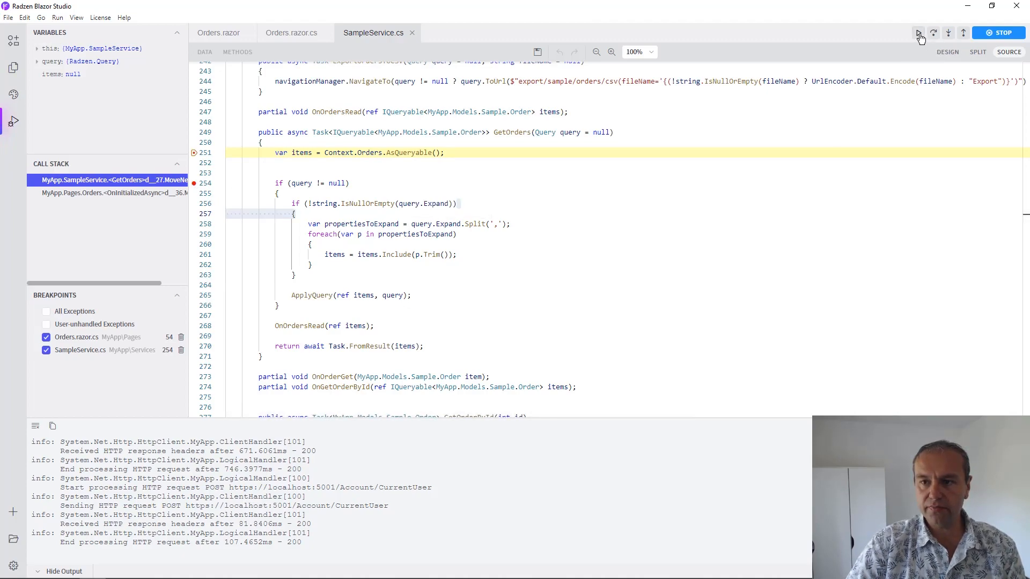
- Continue execution so it halts at the line 254 breakpoint with items populated
{"action": "left_click", "coordinate": [919, 33]}
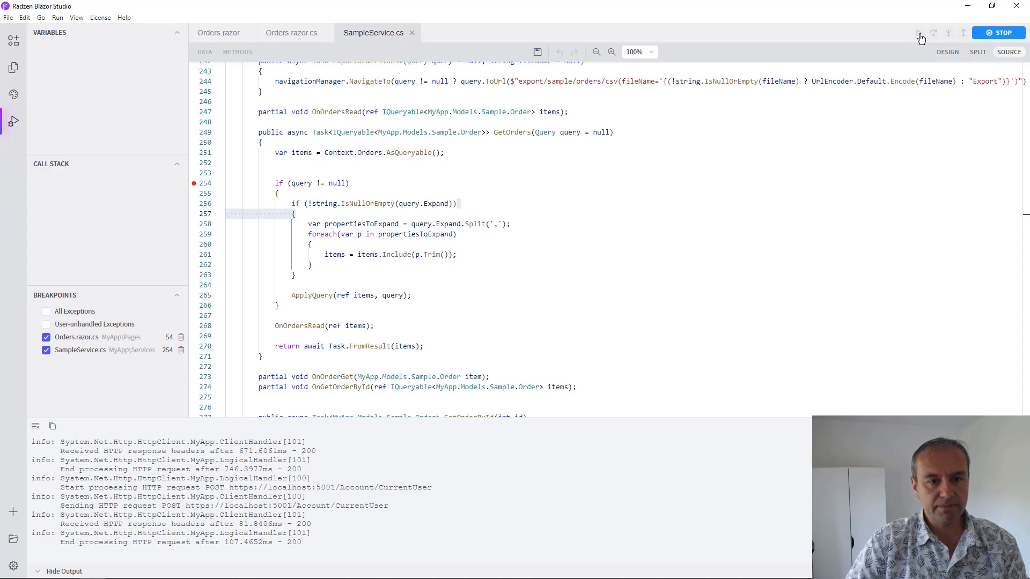
{"action": "left_click", "coordinate": [919, 34]}
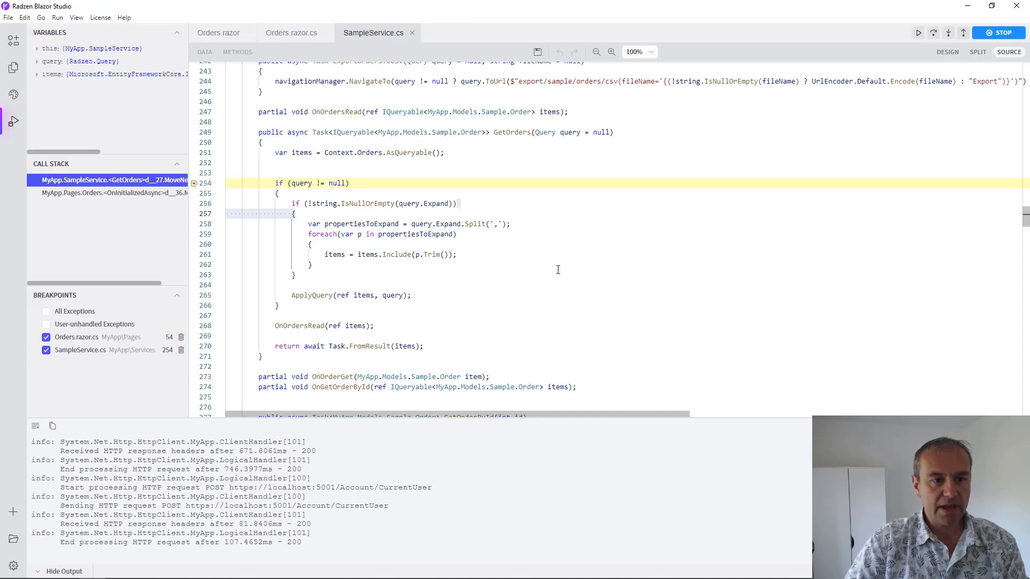
{"action": "mouse_move", "coordinate": [300, 182]}
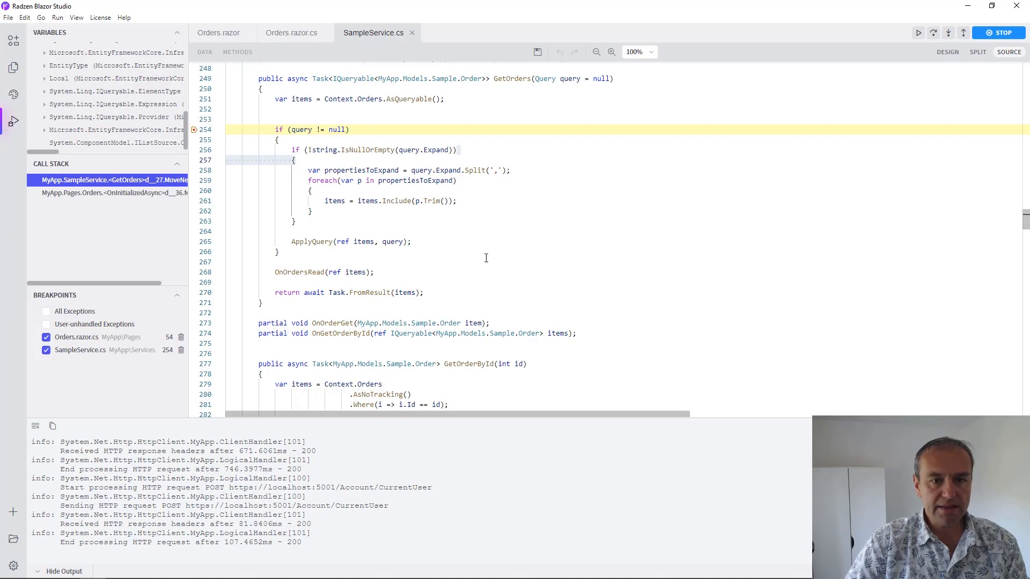
{"action": "mouse_move", "coordinate": [437, 150]}
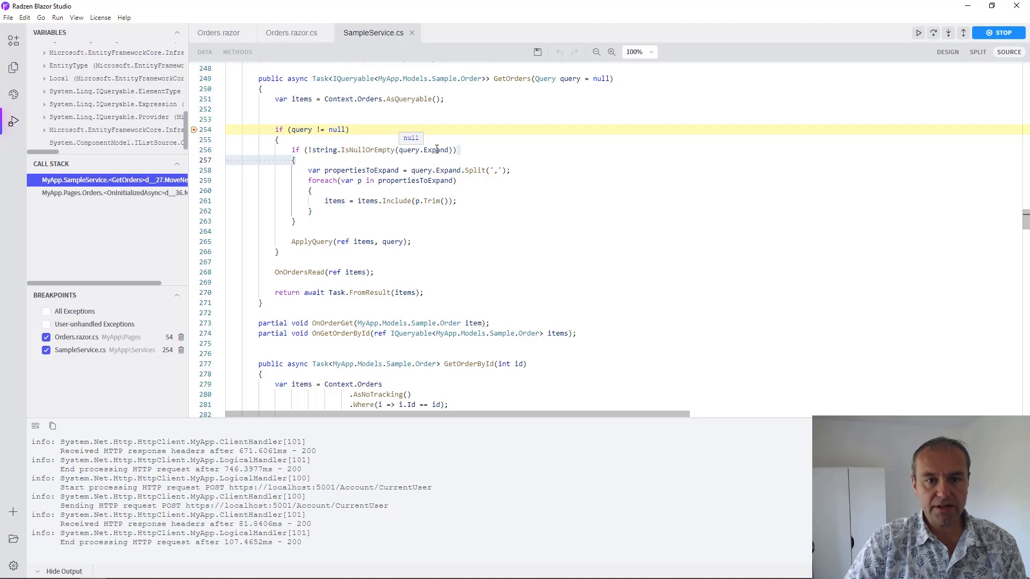
{"action": "mouse_move", "coordinate": [439, 151]}
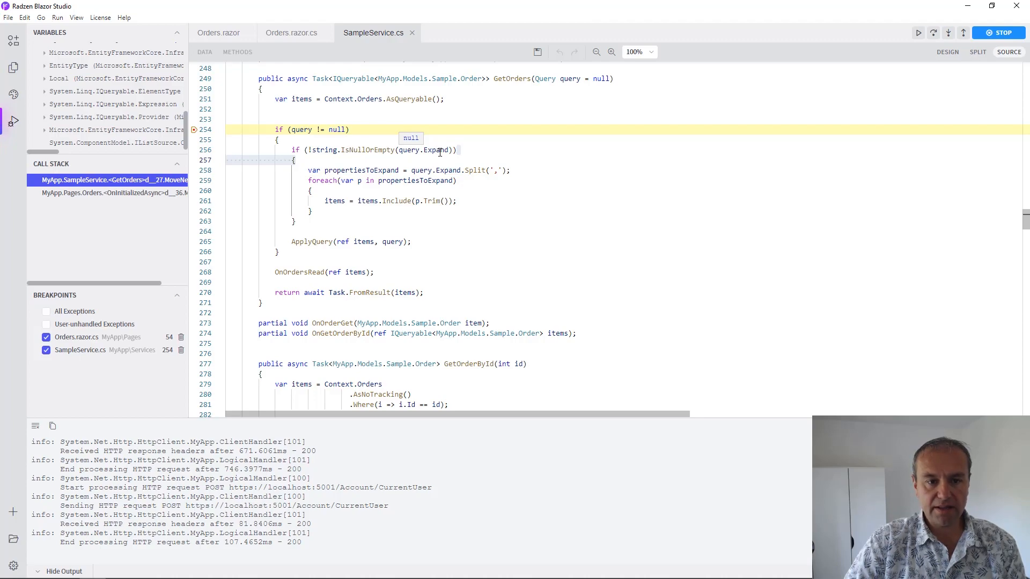